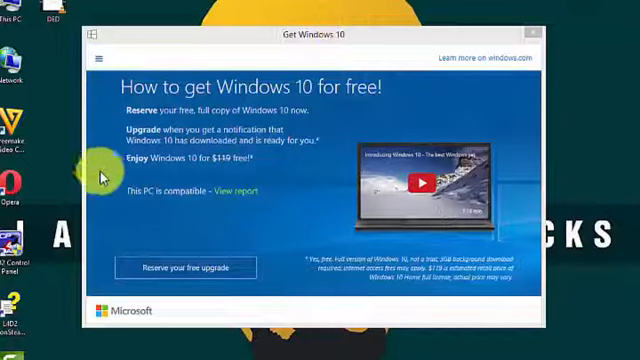
mouse_move(298, 265)
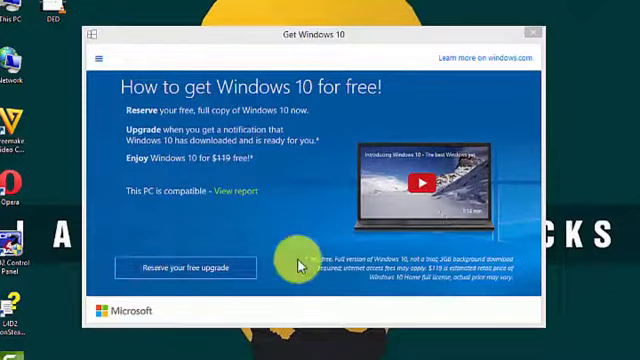
mouse_move(100, 277)
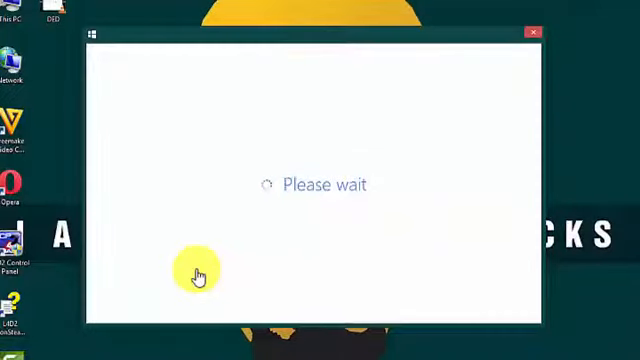
mouse_move(265, 12)
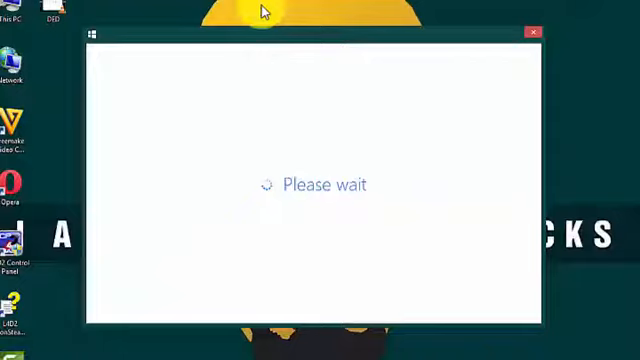
mouse_move(283, 38)
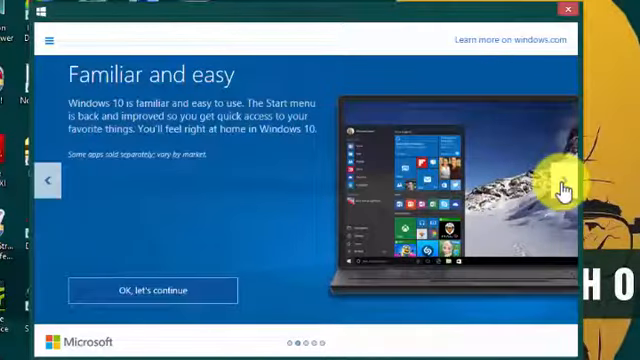
- Page through the 'Amazing new features' and games, entertainment and apps screens, then continue
left_click(562, 182)
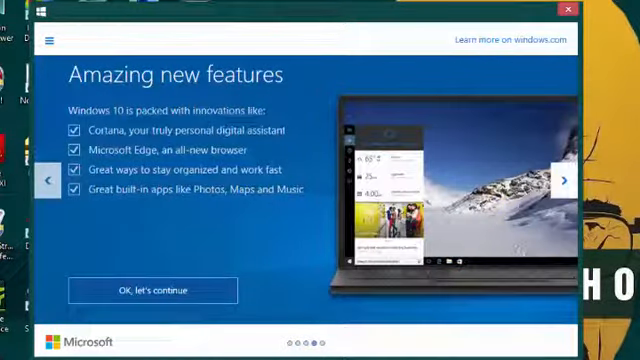
left_click(564, 182)
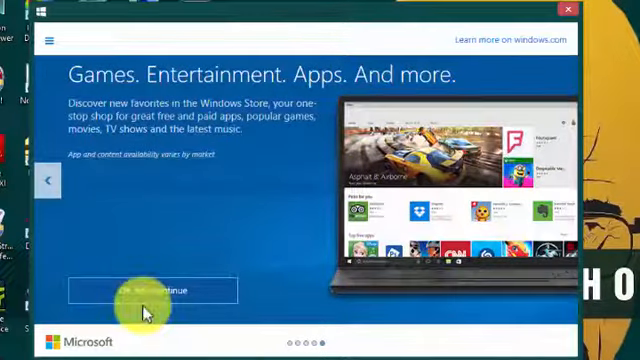
left_click(155, 289)
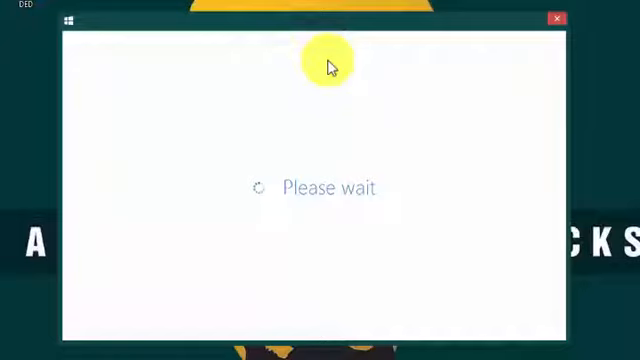
mouse_move(227, 68)
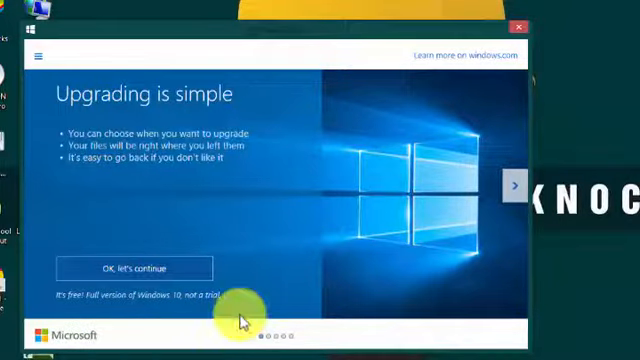
mouse_move(180, 84)
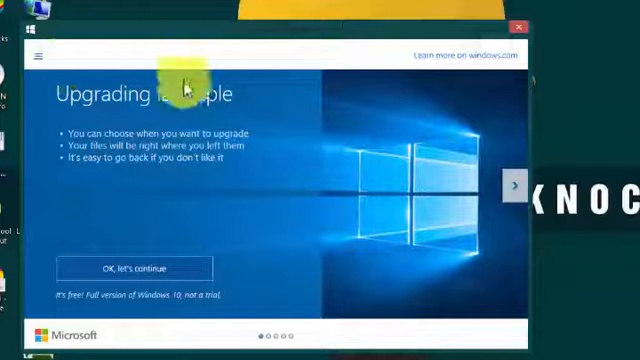